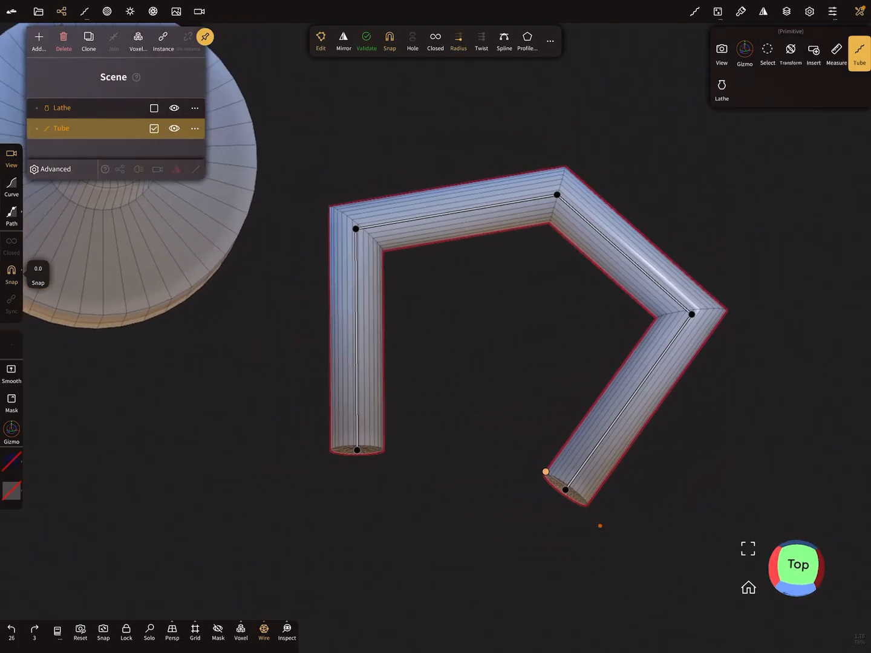
# Step: Select the Tube primitive to add a bent tube beside the lathe
pyautogui.click(434, 41)
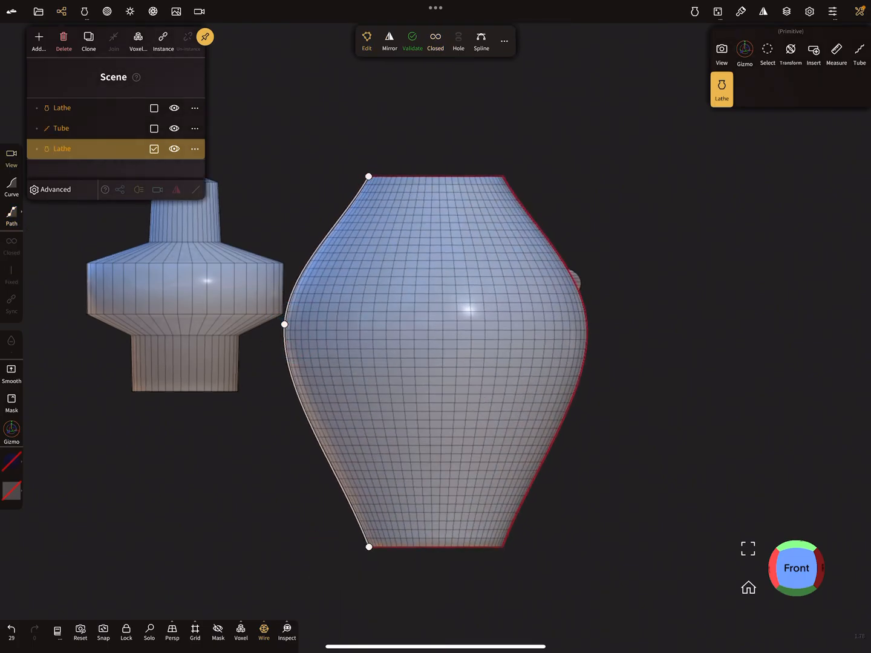
# Step: Draw a rounded, vase-like profile to create a second Lathe object
pyautogui.moveTo(284, 324); pyautogui.dragTo(348, 472)
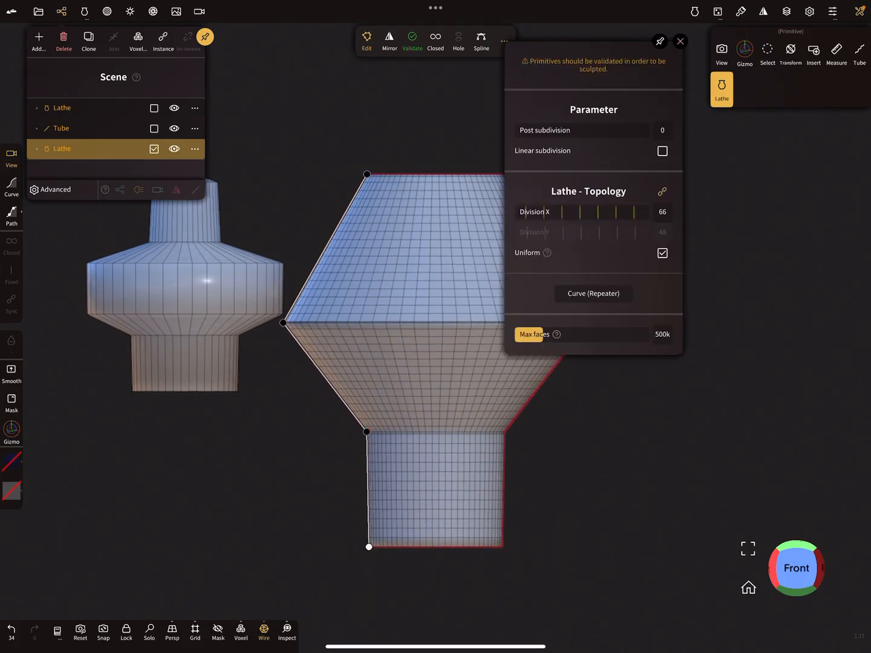
# Step: Lower the second lathe's Division X from 66 to 30
pyautogui.moveTo(647, 211); pyautogui.dragTo(617, 219)
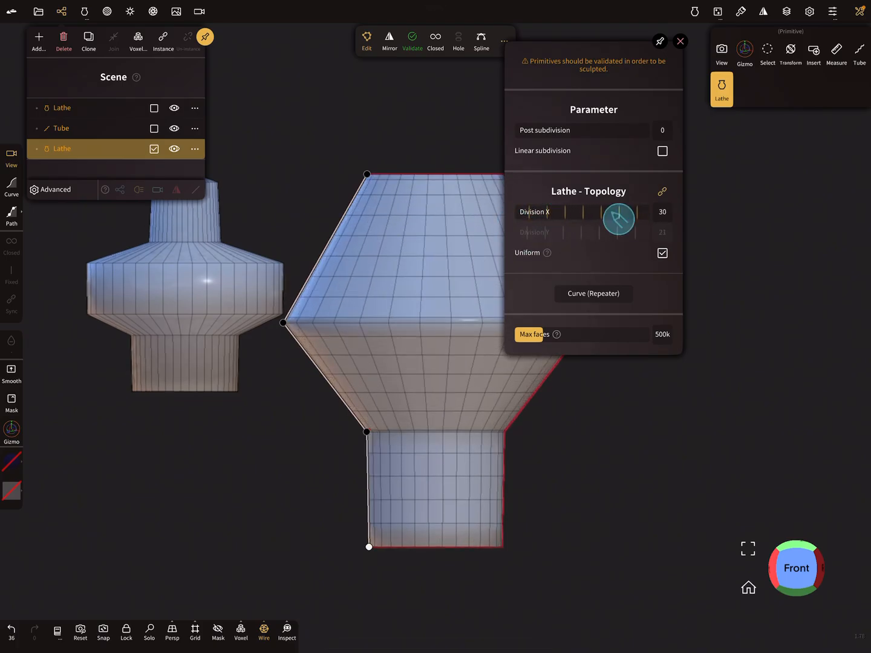